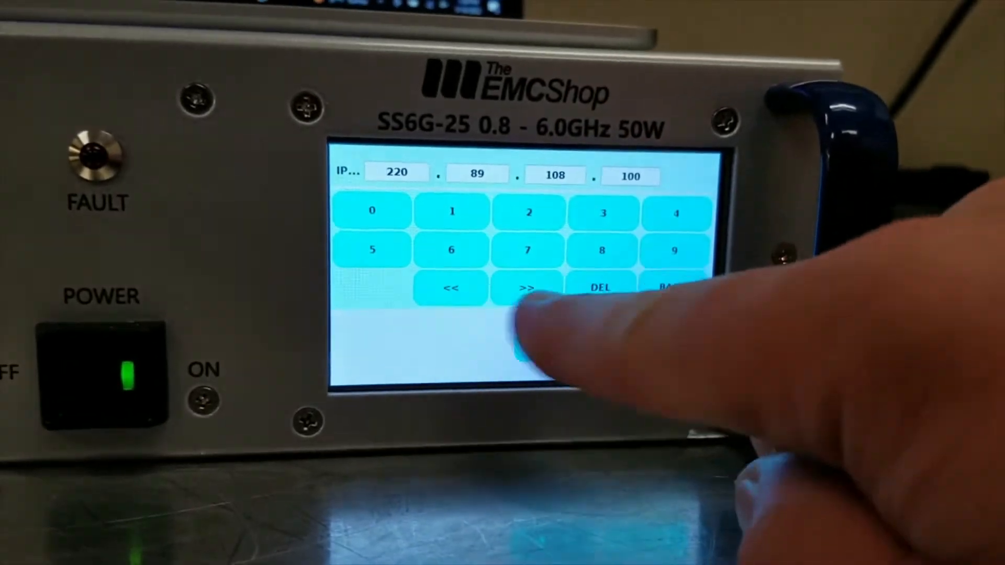
Enter the amplifier's Ethernet IP address 220.89.108.100 on the front-panel keypad
{"action": "left_click", "coordinate": [527, 288]}
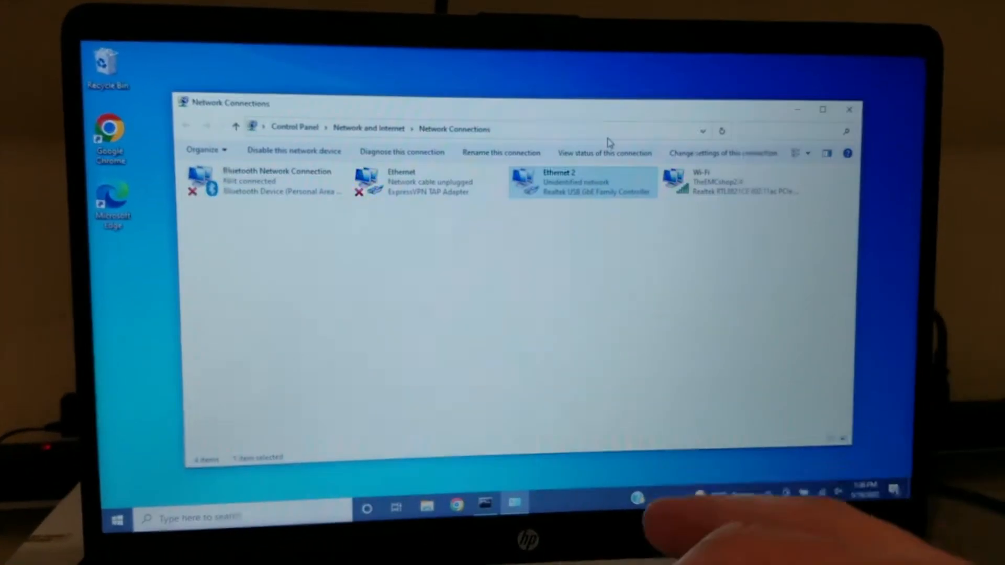
Give Ethernet 2 the static IPv4 address 220.89.108.1, mask 255.255.255.0, and apply it
{"action": "right_click", "coordinate": [585, 183]}
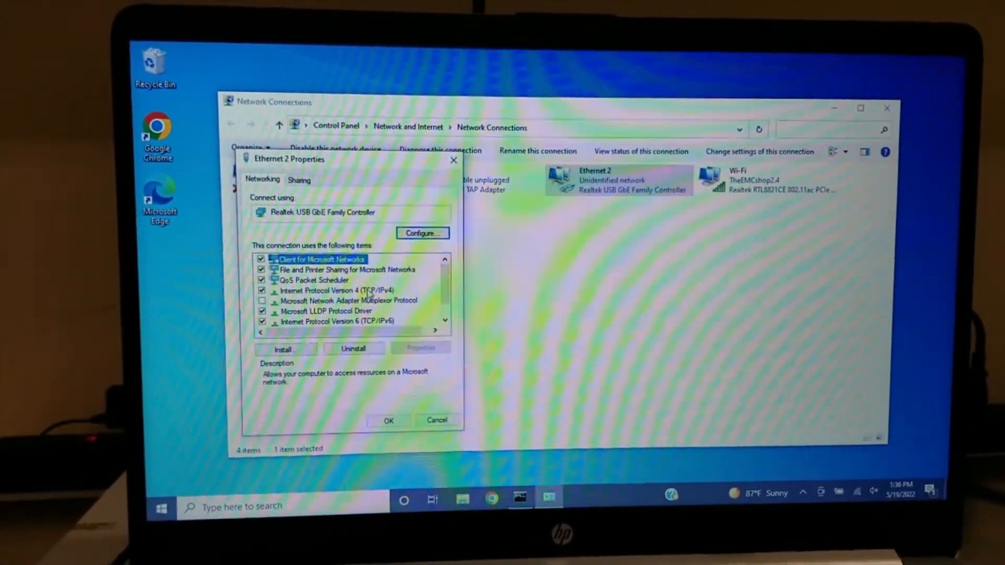
{"action": "double_click", "coordinate": [319, 290]}
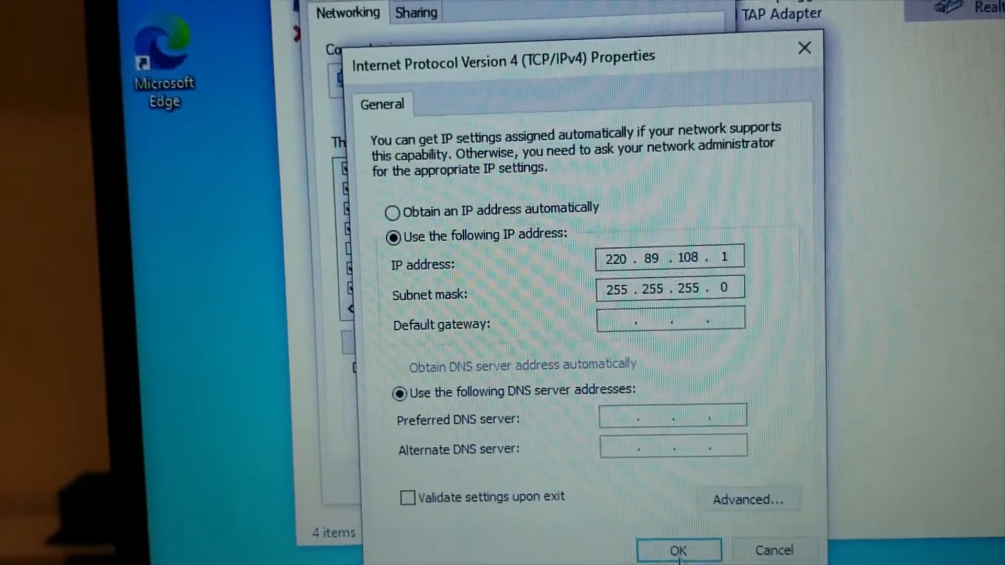
{"action": "left_click", "coordinate": [678, 551]}
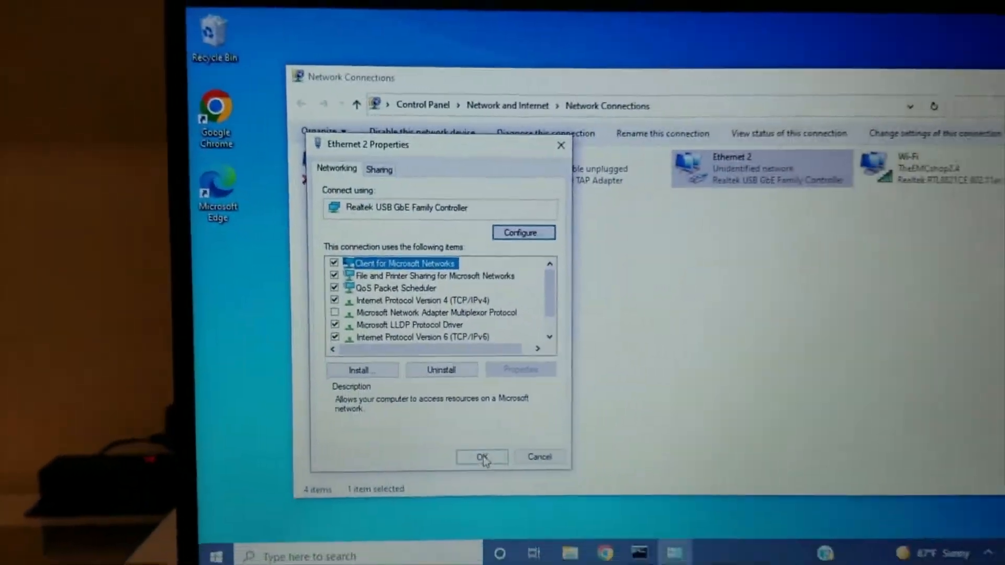
{"action": "left_click", "coordinate": [481, 457]}
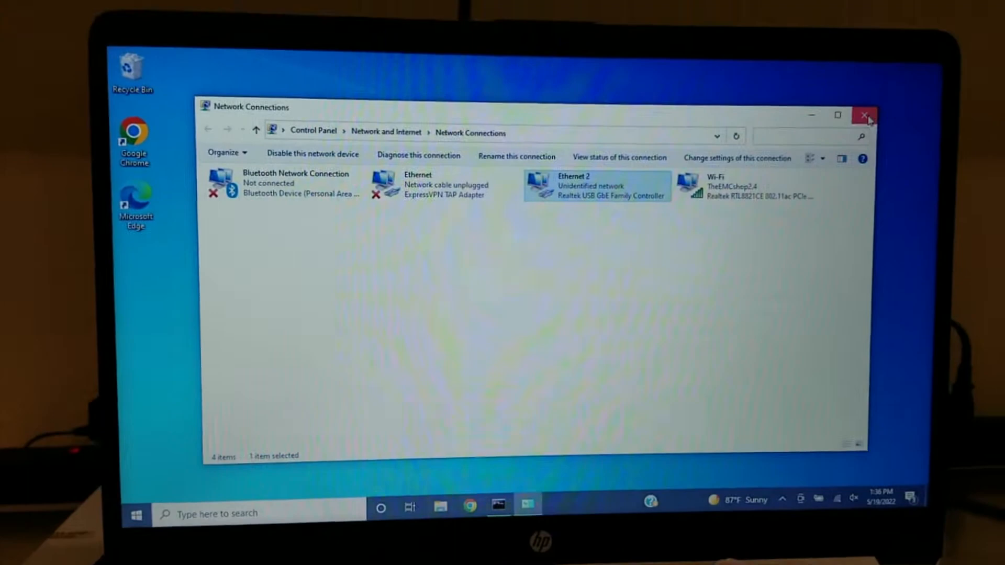
Leave Network Connections and choose Ethernet as the amplifier link under COMM
{"action": "left_click", "coordinate": [862, 116]}
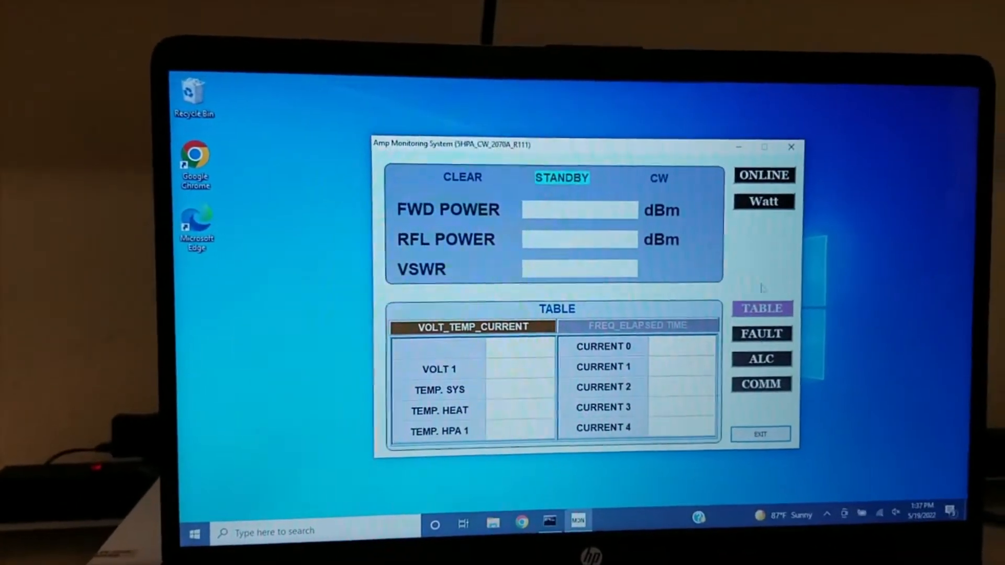
{"action": "left_click", "coordinate": [762, 383]}
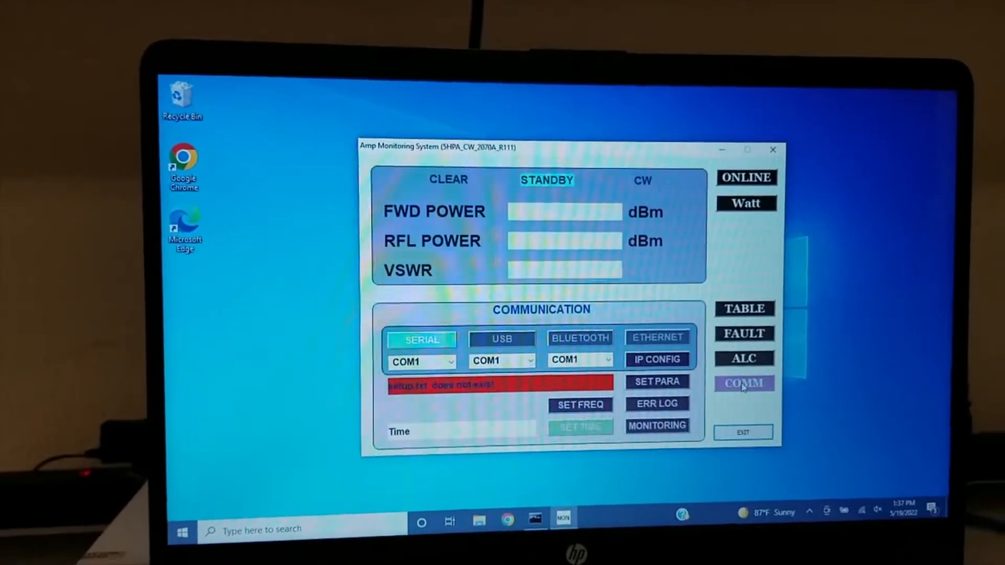
{"action": "left_click", "coordinate": [658, 337]}
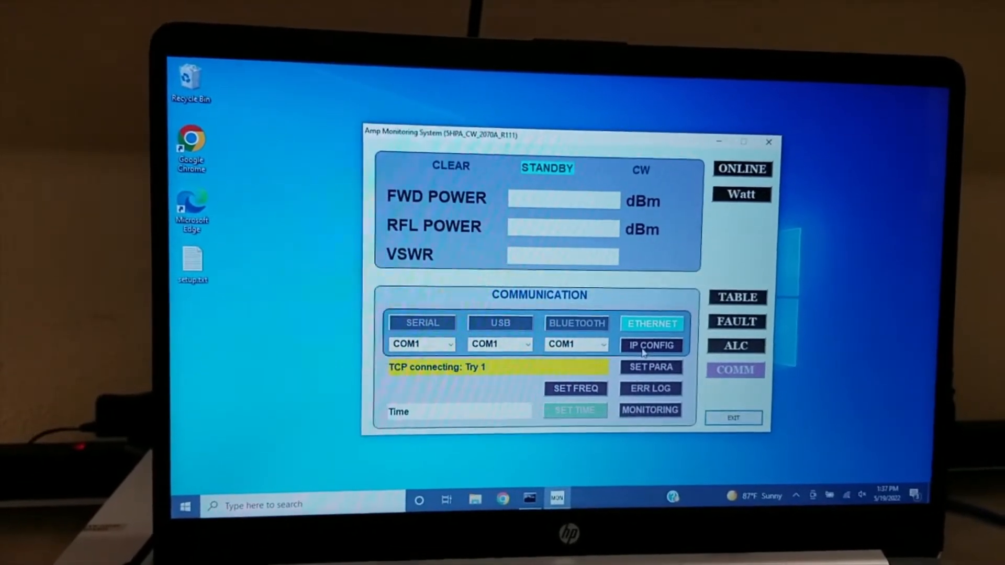
In IP Setup, target the amplifier at 220.89.108.100 on TCP port 1000
{"action": "left_click", "coordinate": [651, 346]}
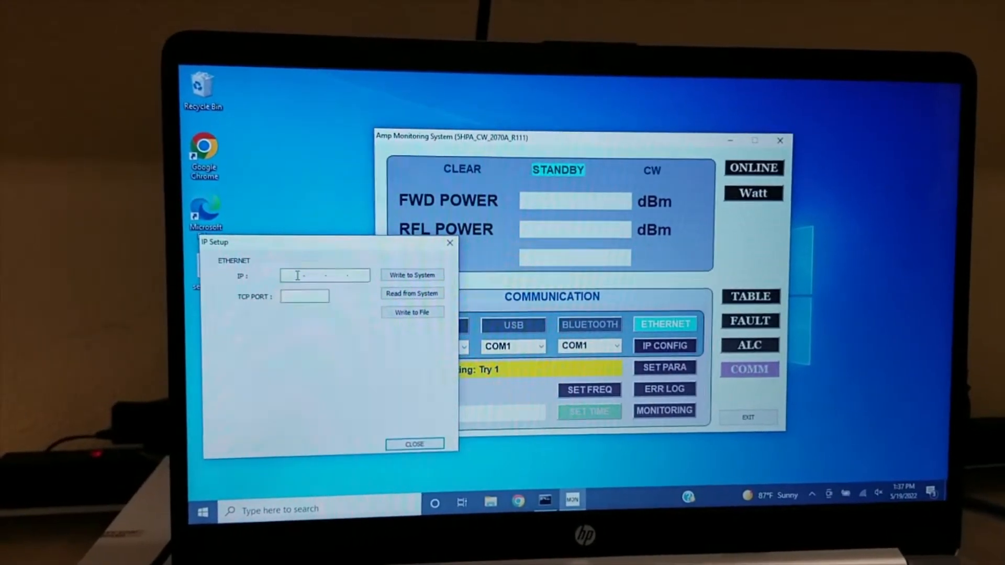
{"action": "type", "text": "220 . 89 . 108 . 10"}
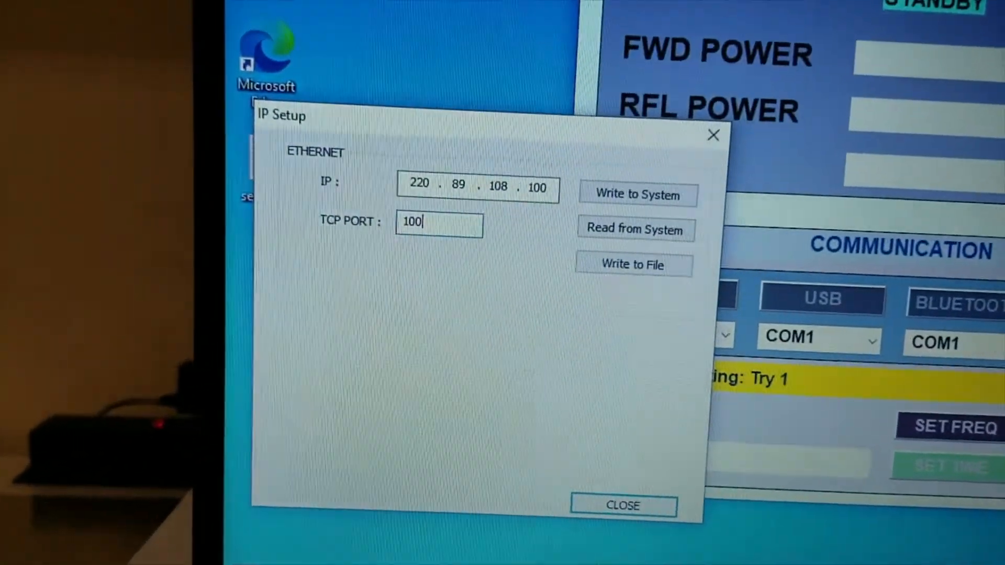
{"action": "type", "text": "0"}
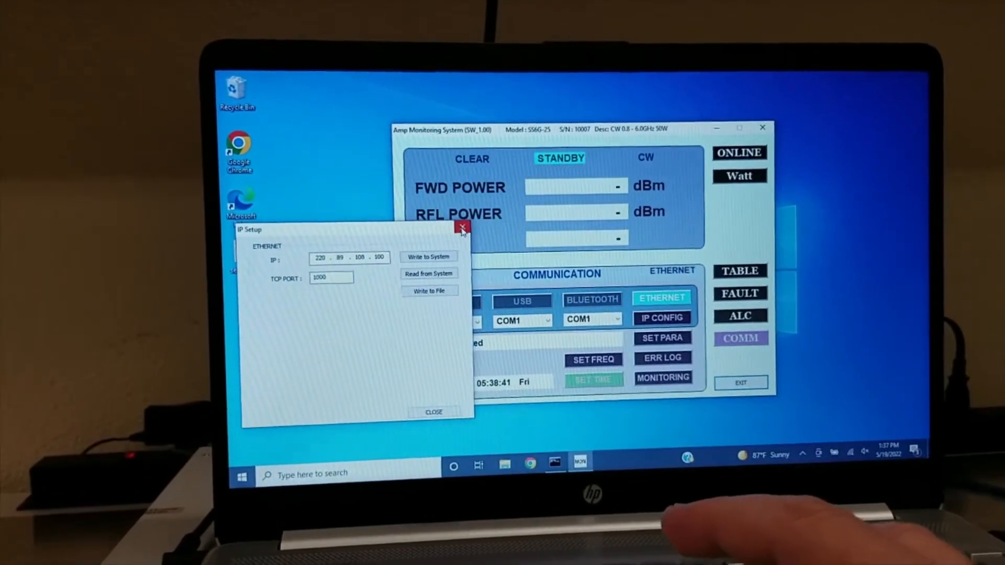
Close IP Setup, leaving the SS6G-25 shown as TCP connected with ALC off
{"action": "left_click", "coordinate": [462, 228]}
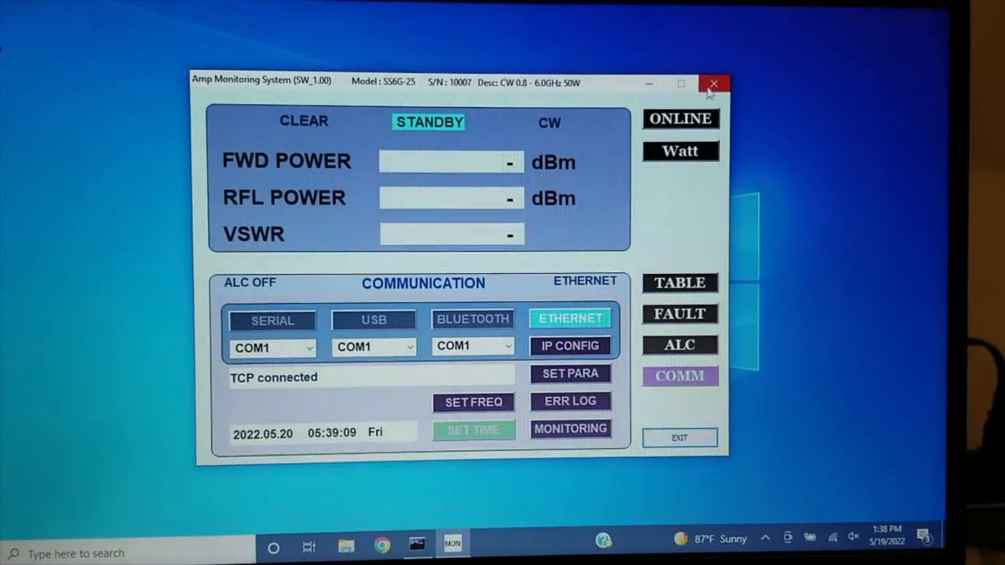
Relaunch the program from the MON icon and confirm it reconnects over TCP
{"action": "left_click", "coordinate": [714, 84]}
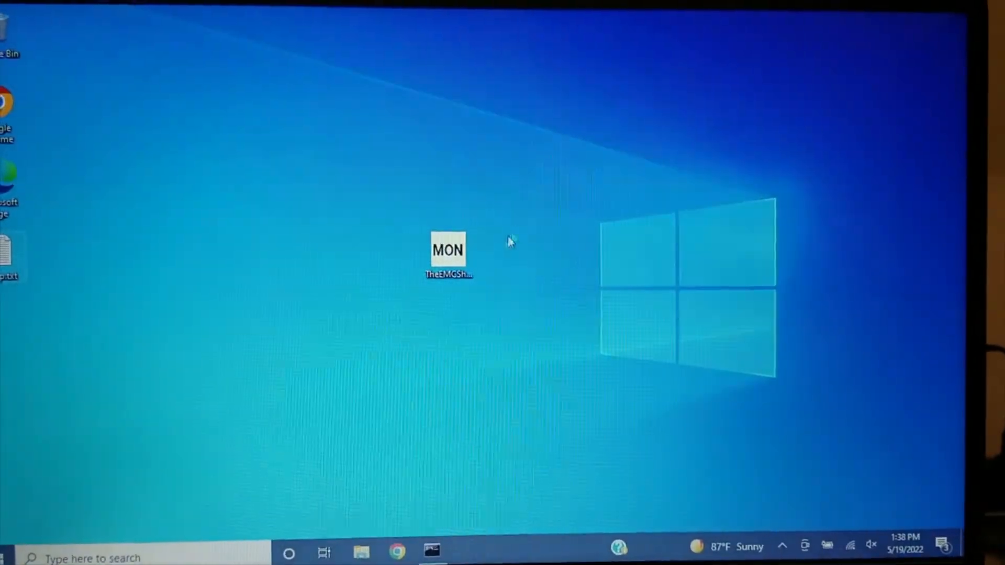
{"action": "double_click", "coordinate": [450, 251]}
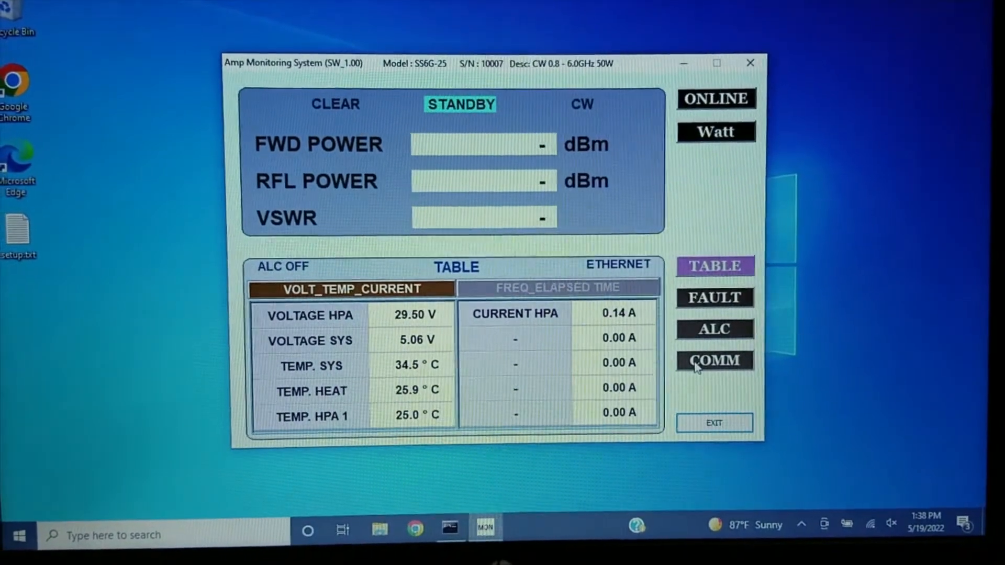
{"action": "left_click", "coordinate": [713, 360]}
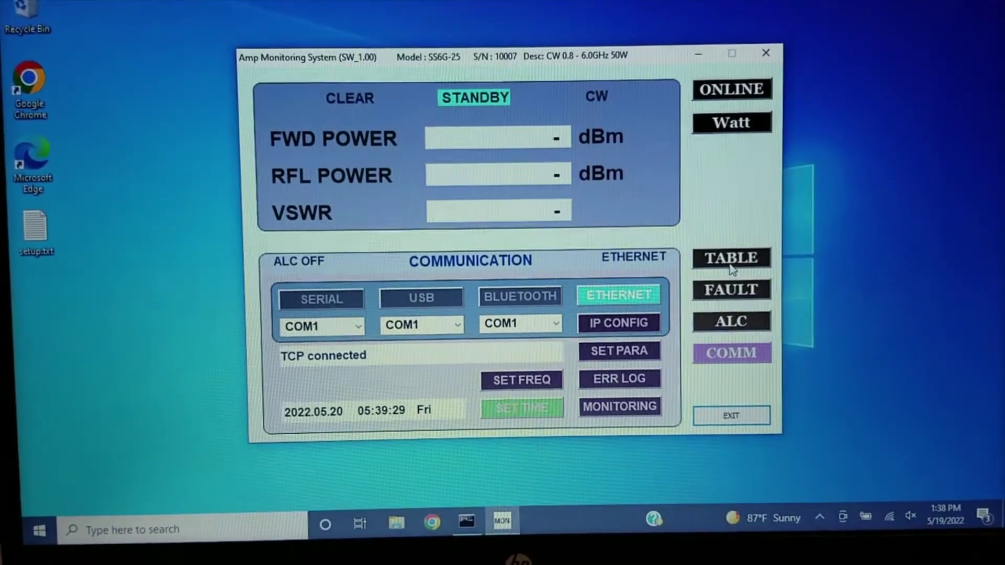
Check the fault statuses read clear, then show the live voltage, temperature and current table
{"action": "left_click", "coordinate": [731, 322]}
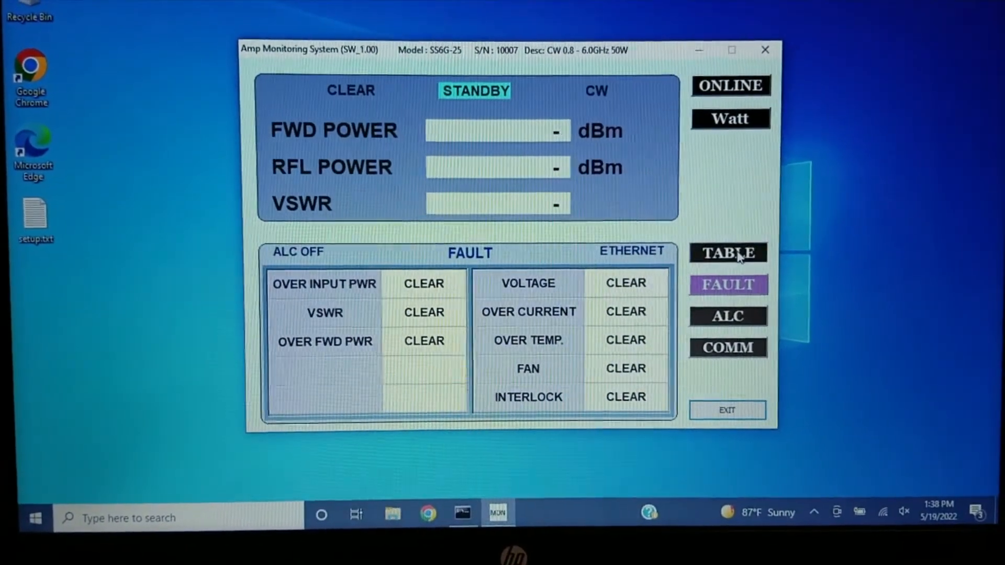
{"action": "left_click", "coordinate": [728, 253]}
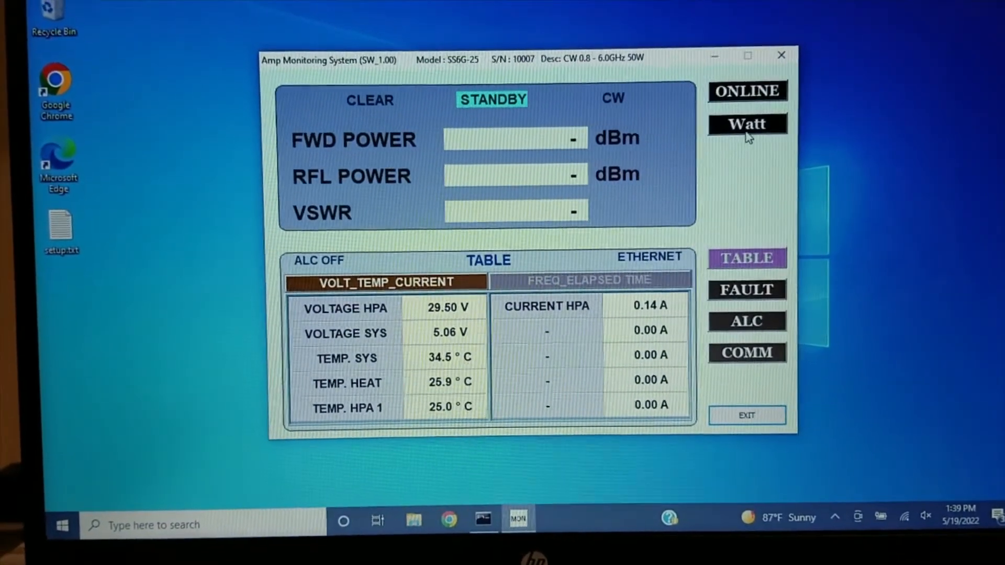
{"action": "left_click", "coordinate": [747, 123]}
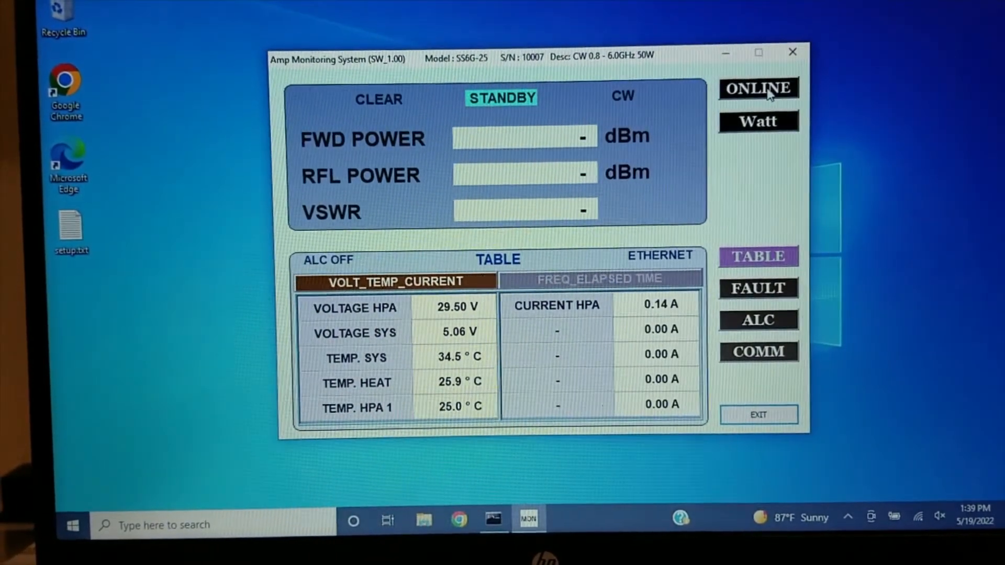
Switch the amplifier online, then return it to standby
{"action": "left_click", "coordinate": [759, 89]}
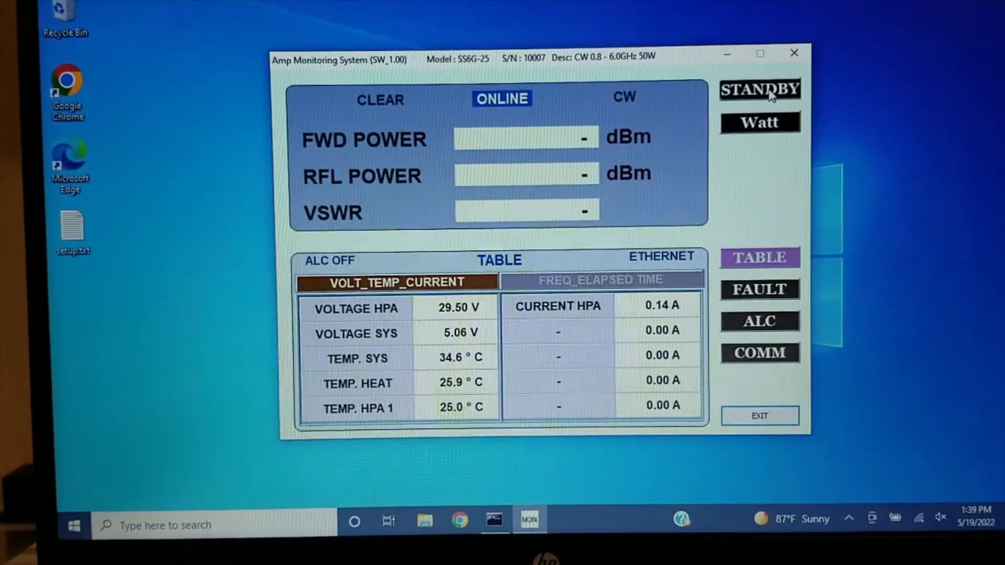
{"action": "left_click", "coordinate": [760, 89]}
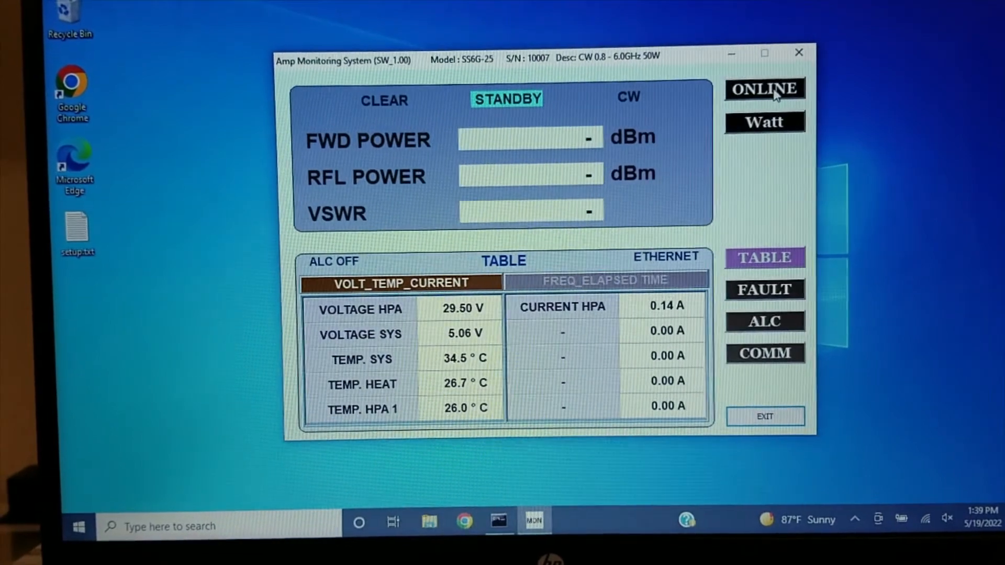